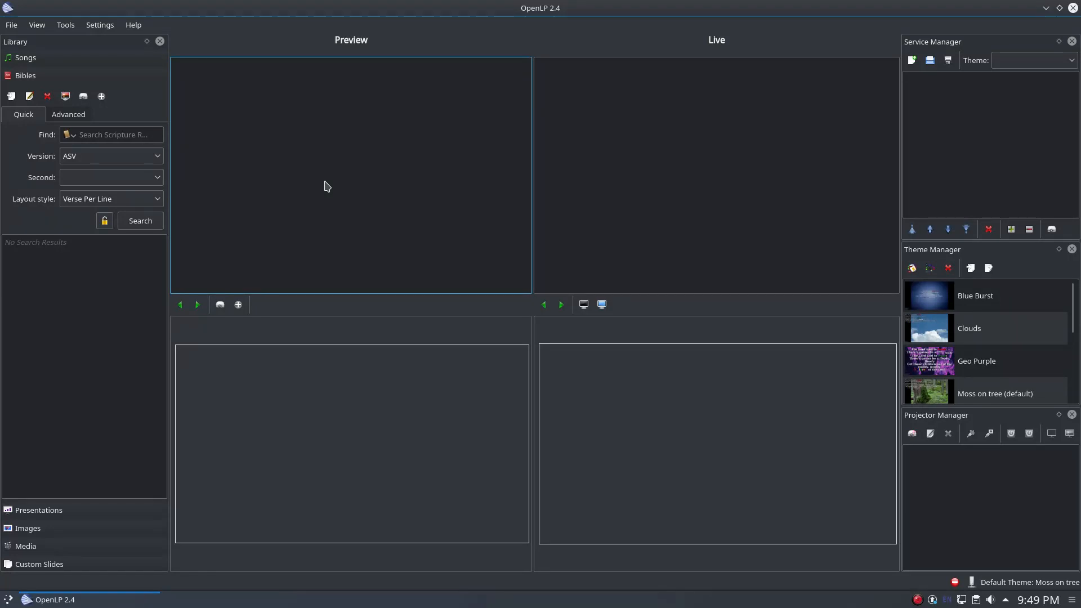
pyautogui.moveTo(12, 96)
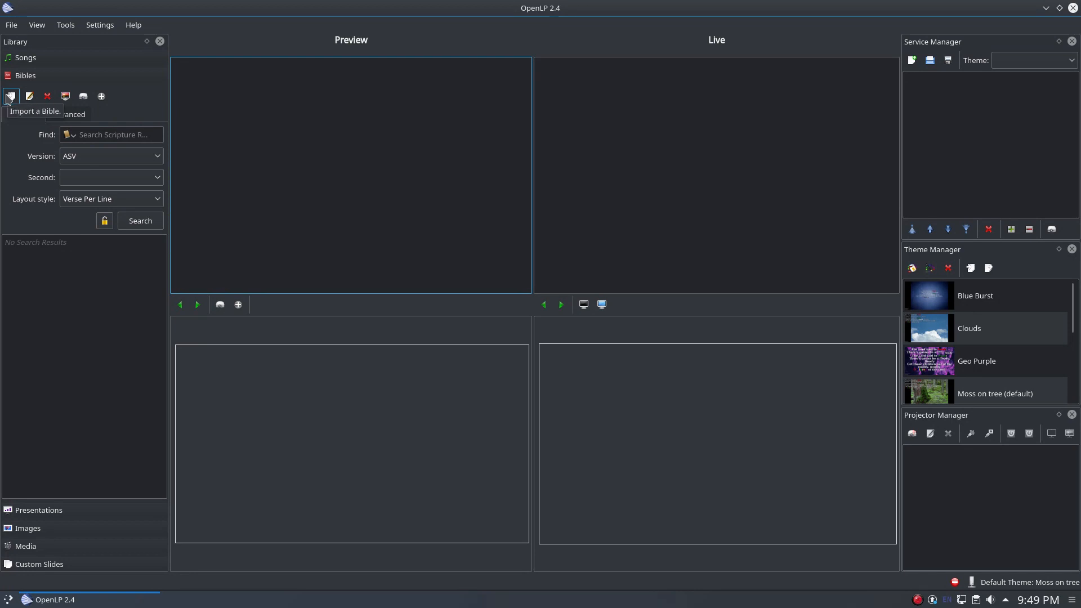
# Show the File menu's Import options, including the Bible entry.
pyautogui.click(11, 24)
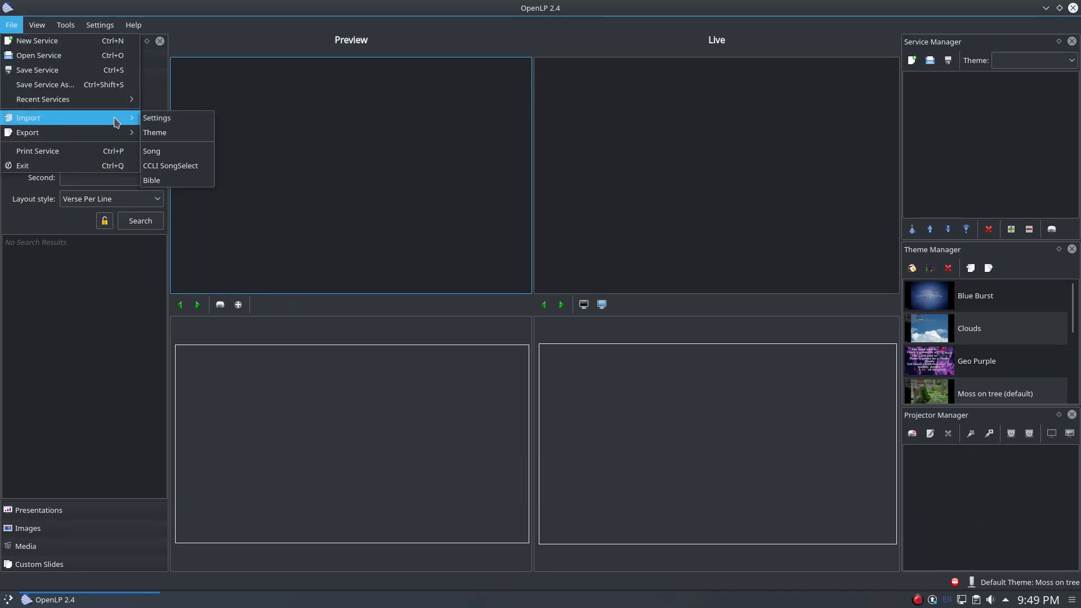
# Begin a Bible import and choose KJV.xml from Documents as the OSIS source file.
pyautogui.click(151, 180)
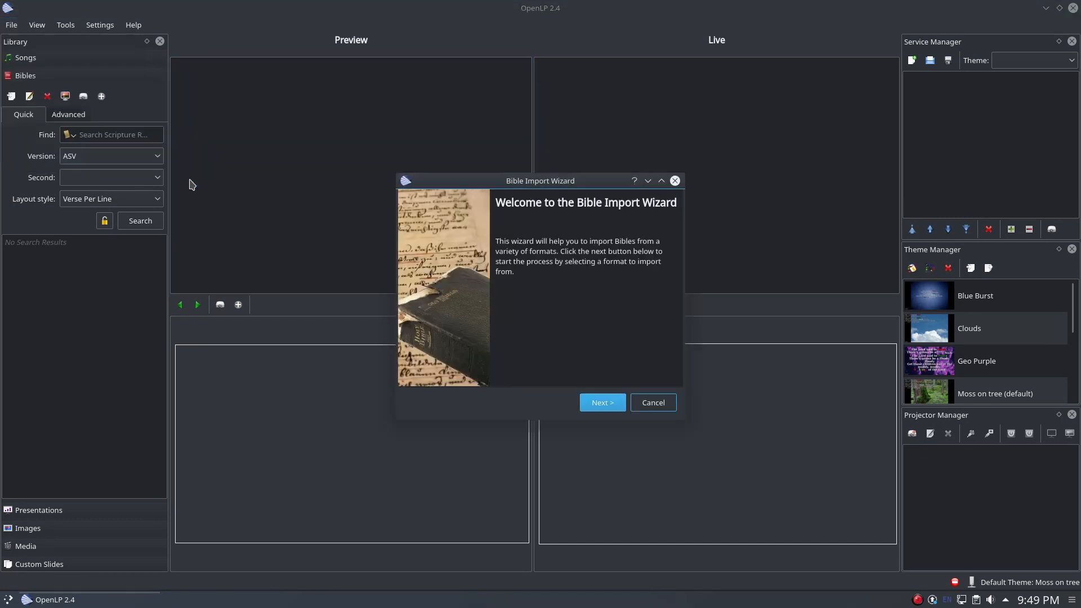
pyautogui.moveTo(592, 339)
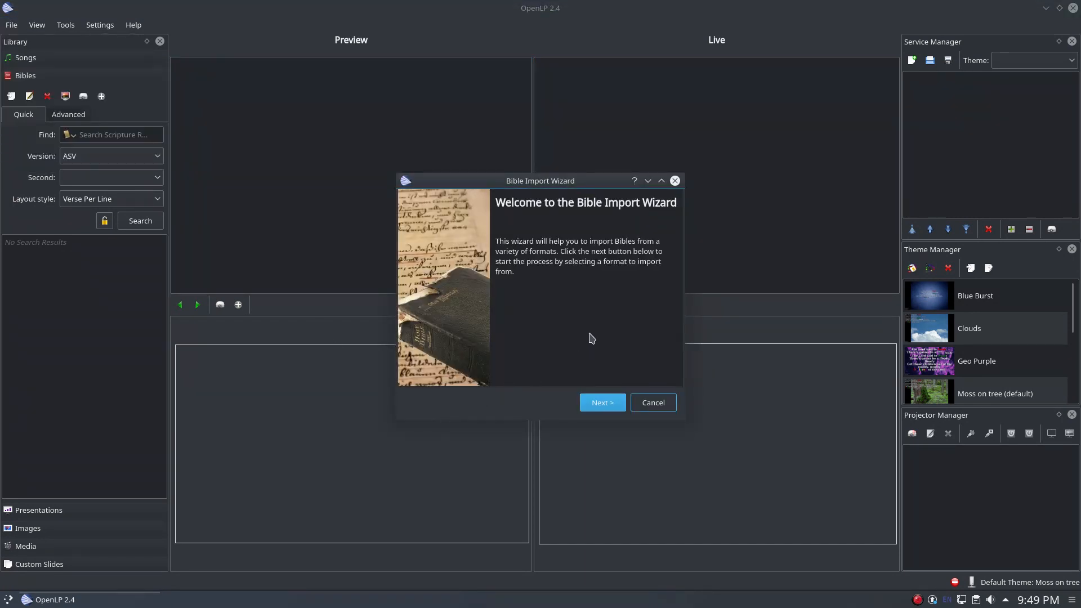
pyautogui.click(601, 402)
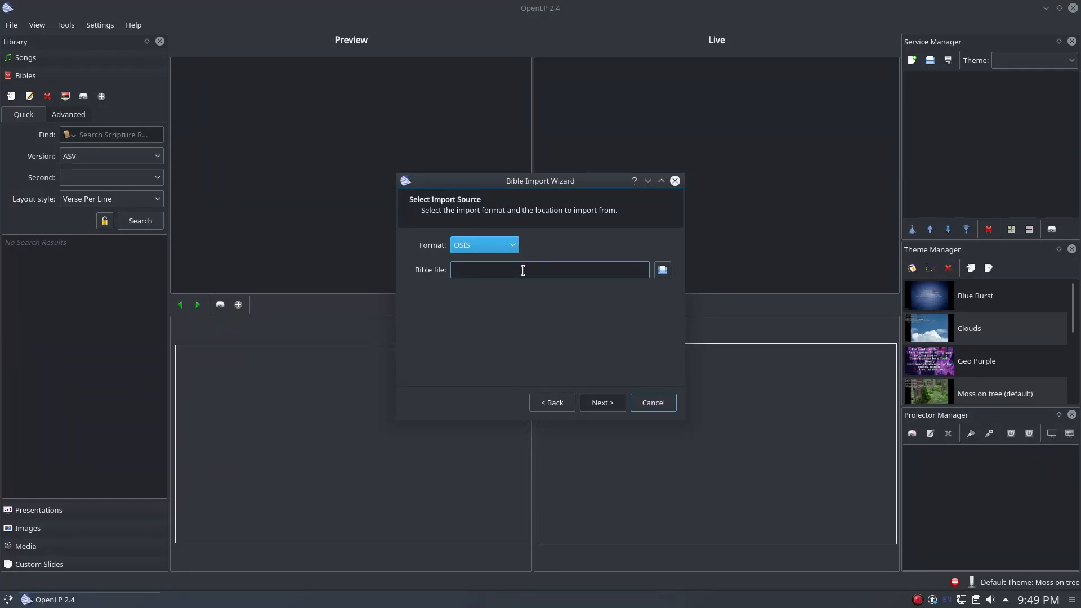
pyautogui.moveTo(652, 293)
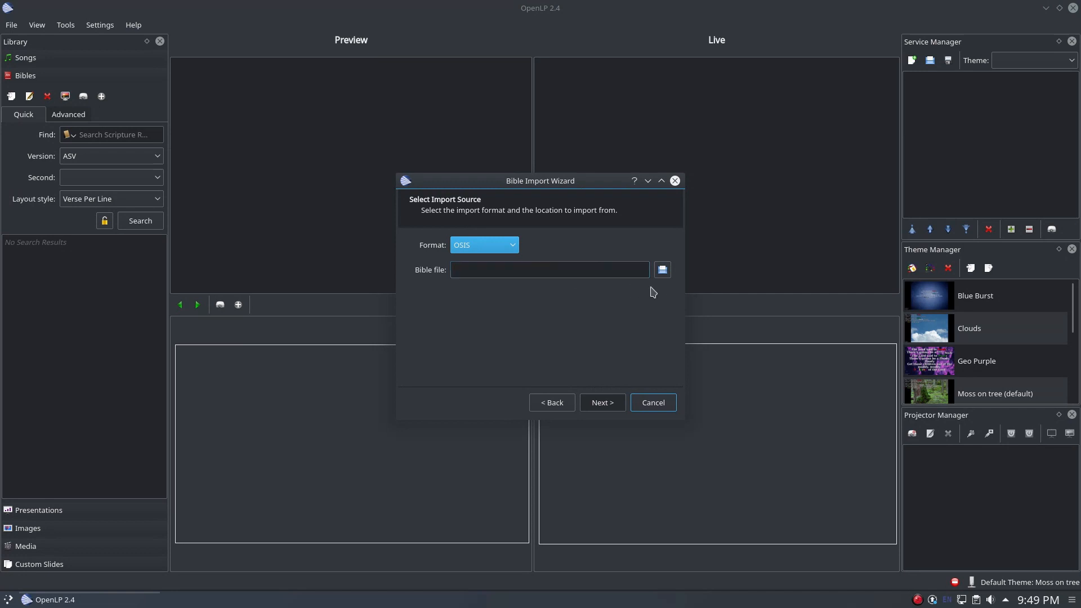
pyautogui.click(661, 270)
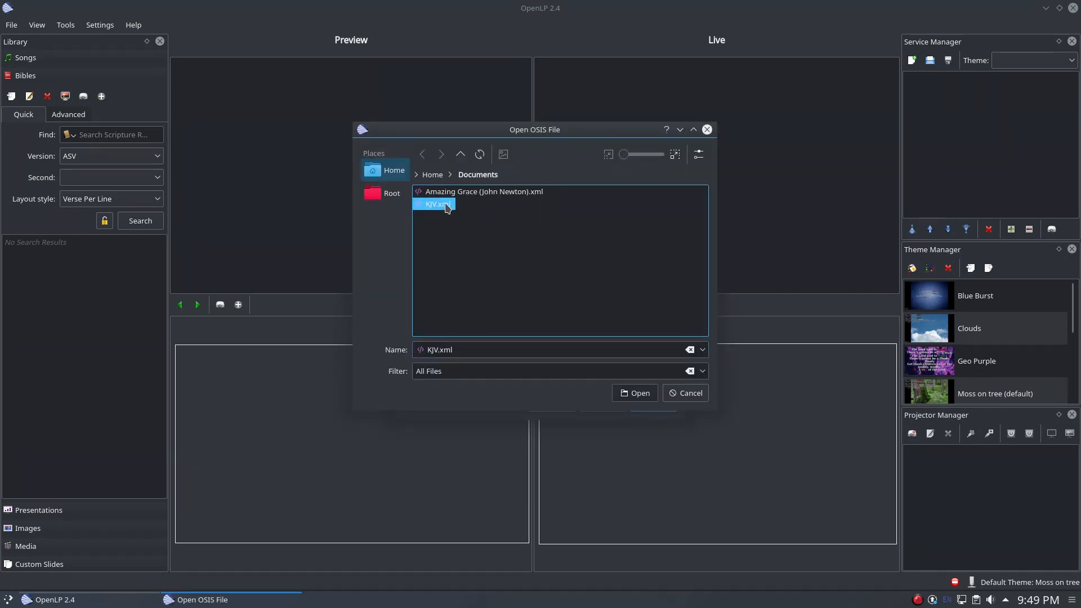
pyautogui.click(634, 393)
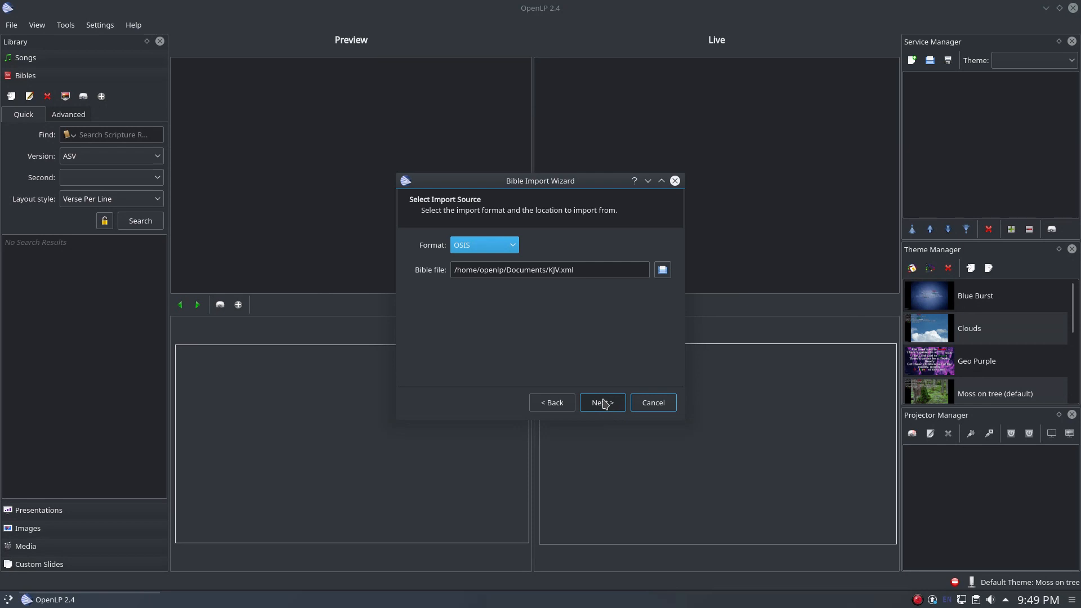
# Enter license details: version name 'King James Version', copyright 'Public Domain'.
pyautogui.click(600, 402)
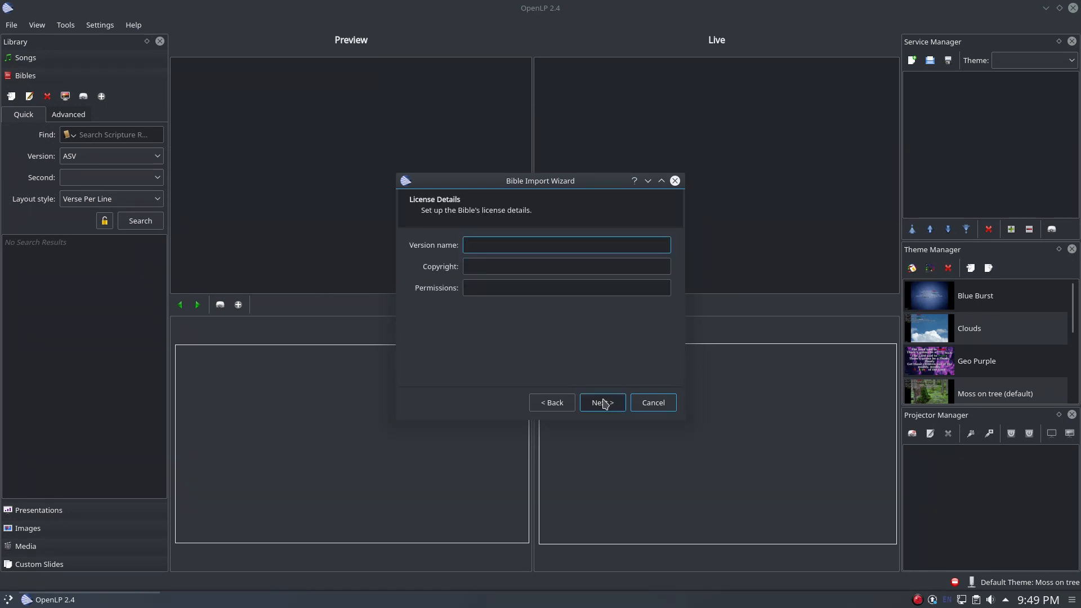
pyautogui.write('King James Version')
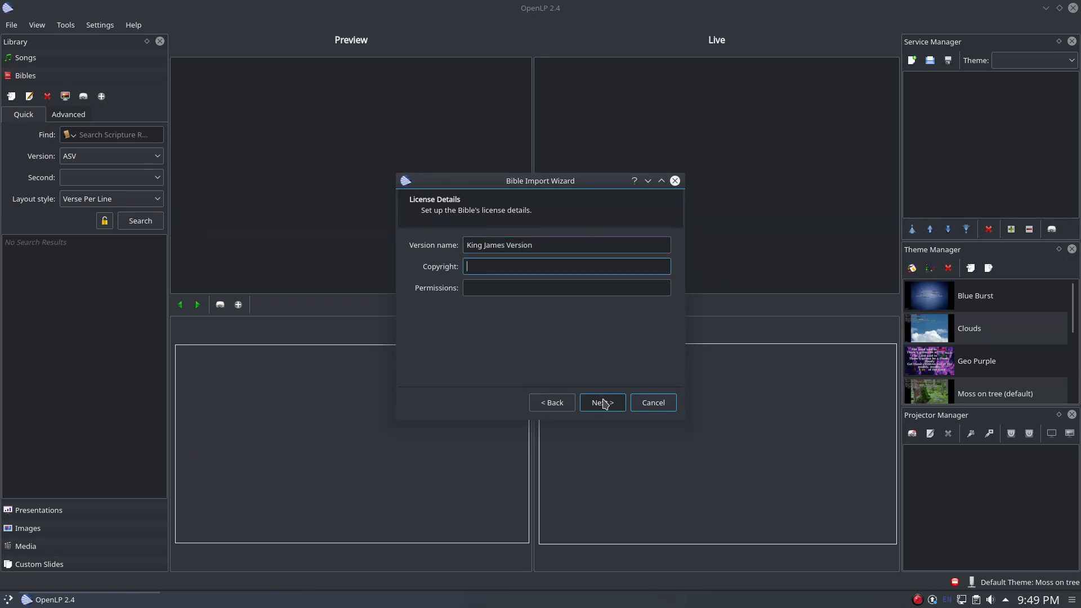
pyautogui.write('Public')
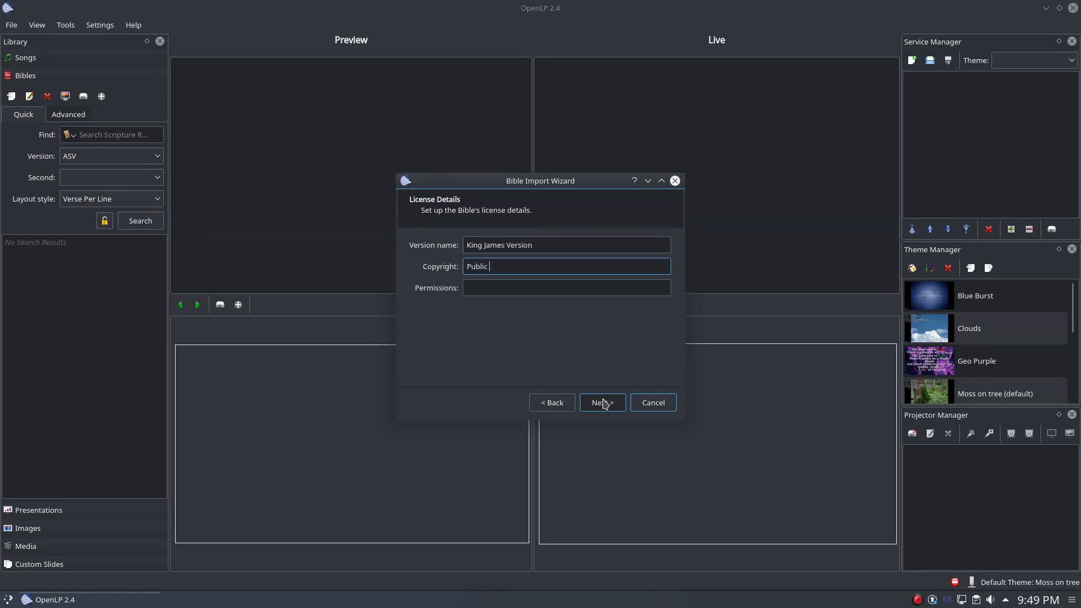
pyautogui.write('Domain')
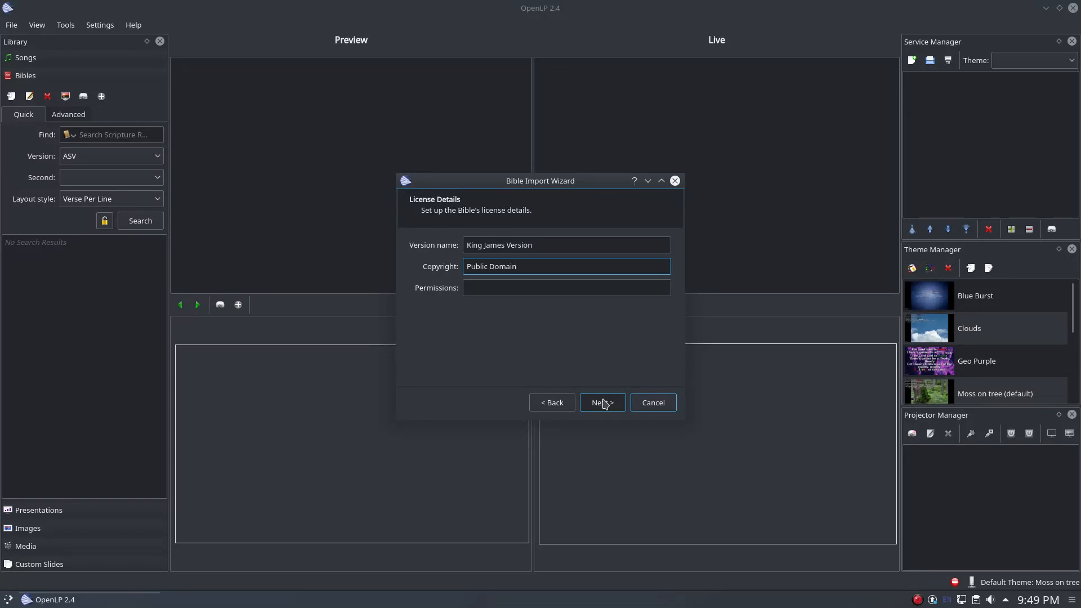
# Run the King James Version import to 100% and finish the wizard.
pyautogui.click(600, 402)
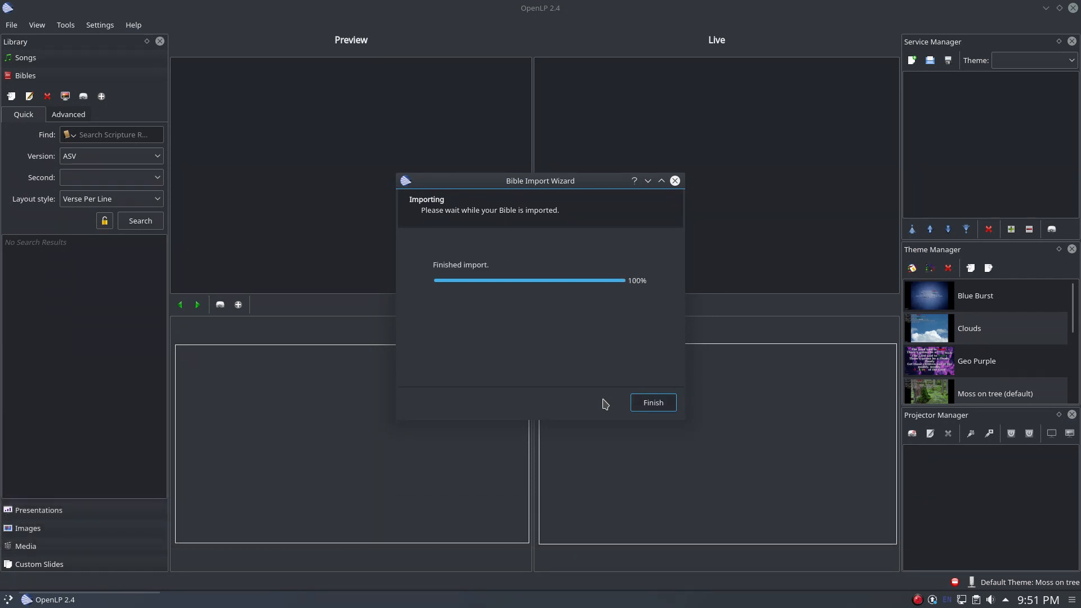
pyautogui.click(652, 403)
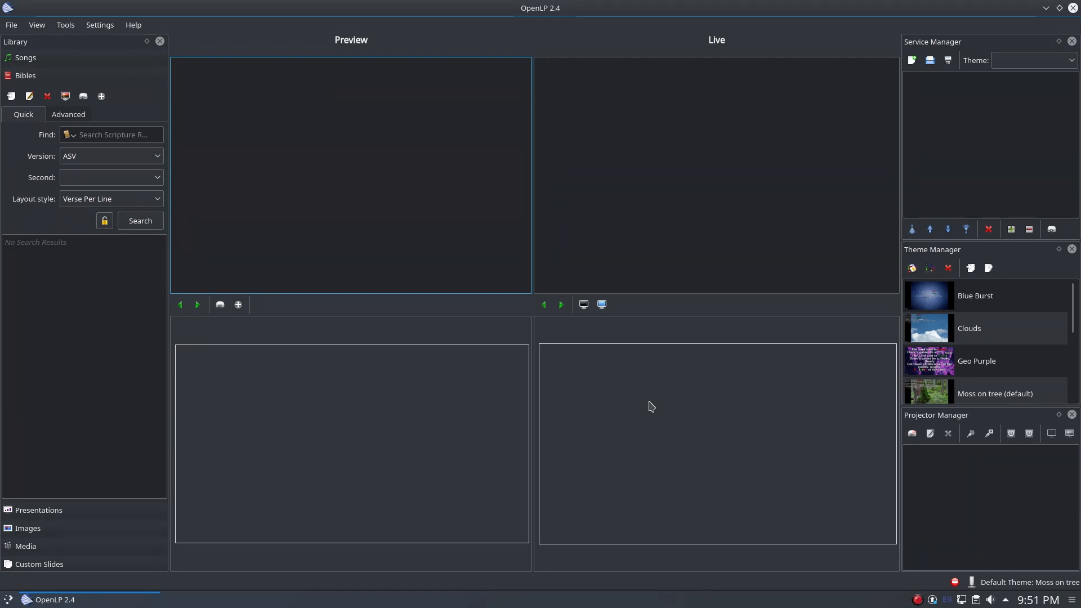
pyautogui.moveTo(377, 228)
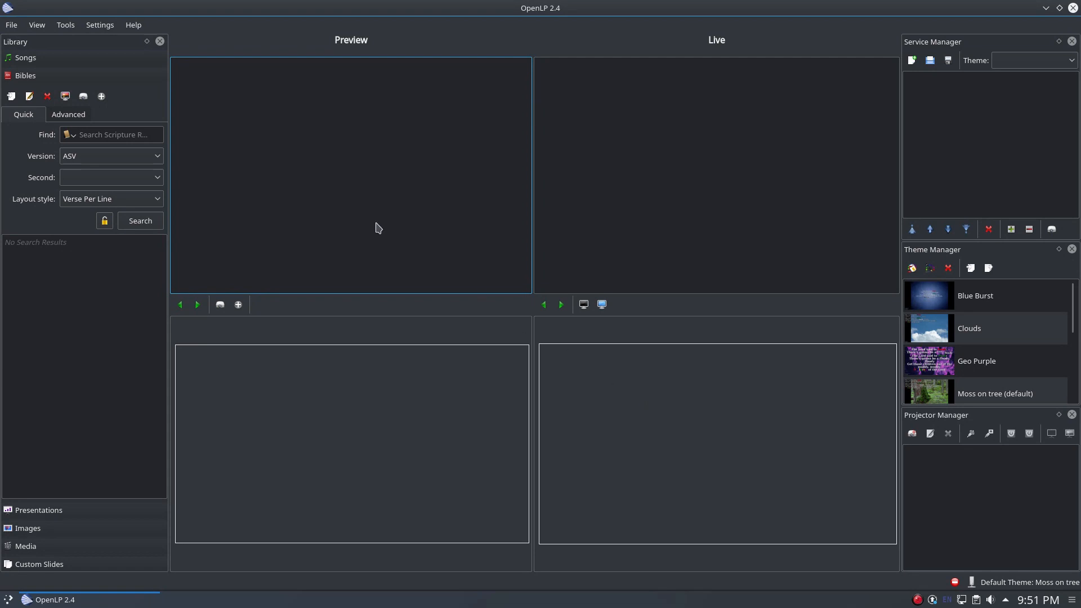
# Search the King James Version for Deuteronomy 6:4-5, previewing verse 6:4.
pyautogui.click(111, 155)
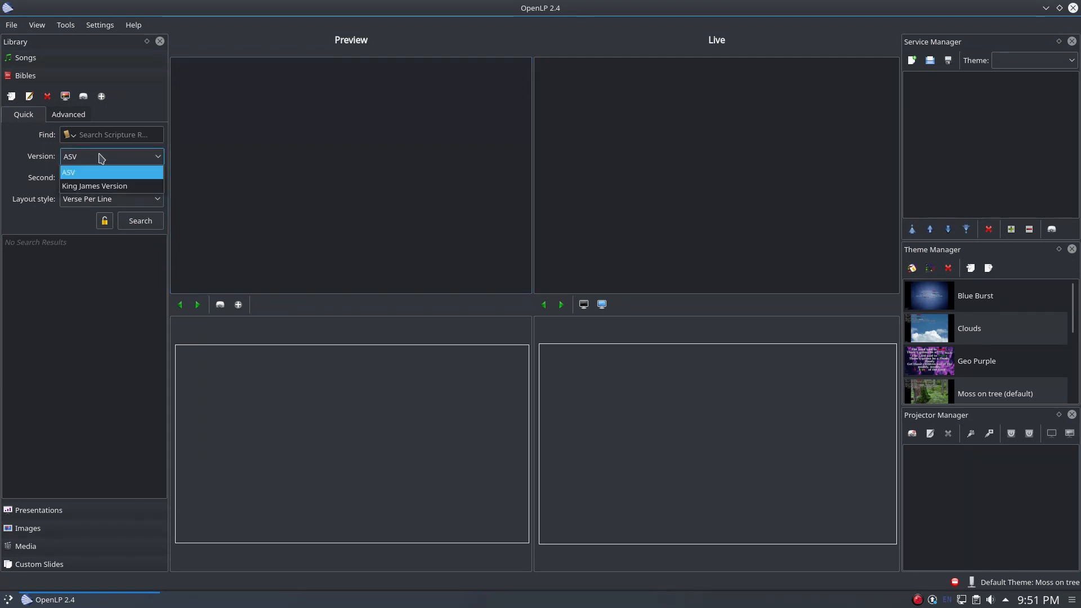
pyautogui.click(94, 186)
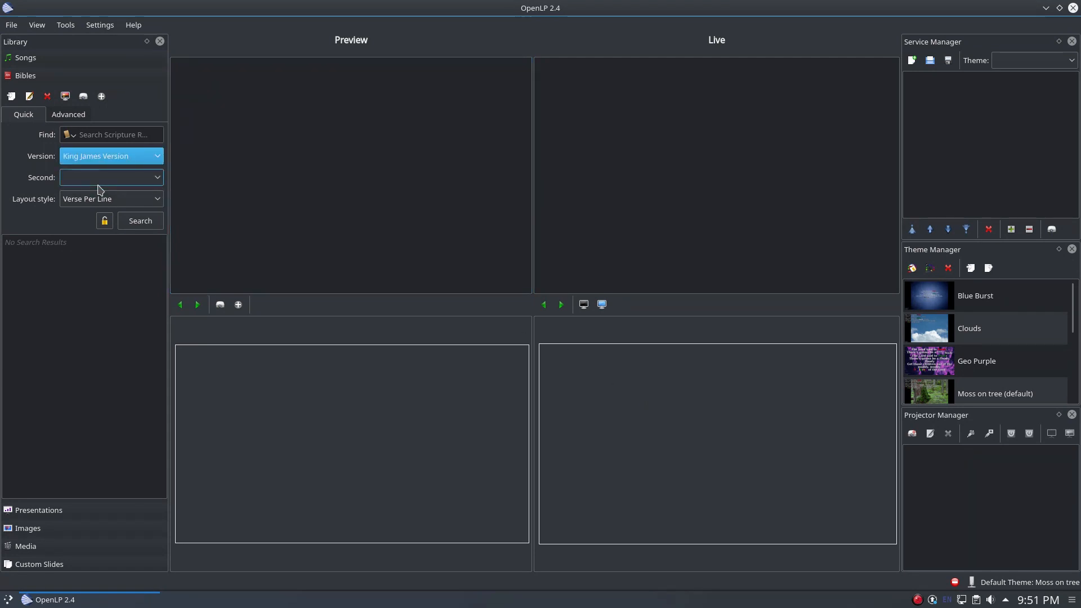
pyautogui.click(114, 134)
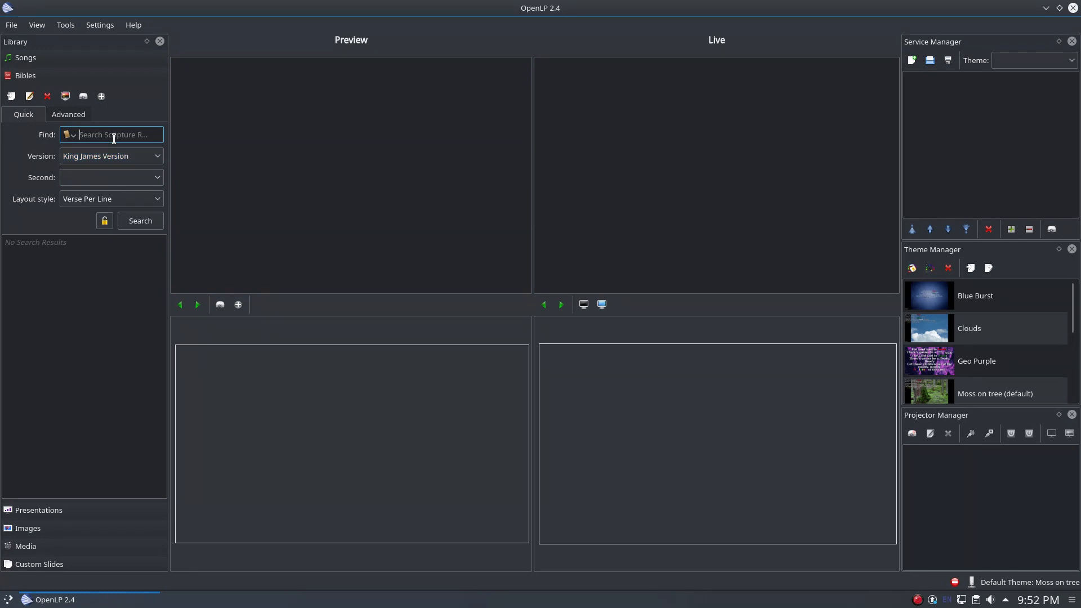
pyautogui.write('De')
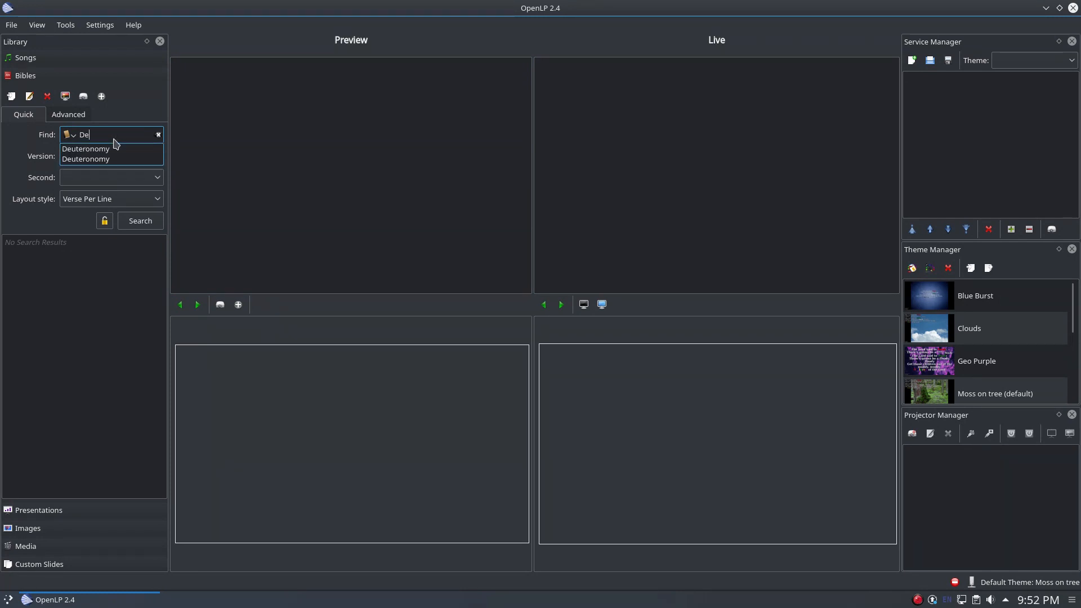
pyautogui.write('uteronomy 6:4-5')
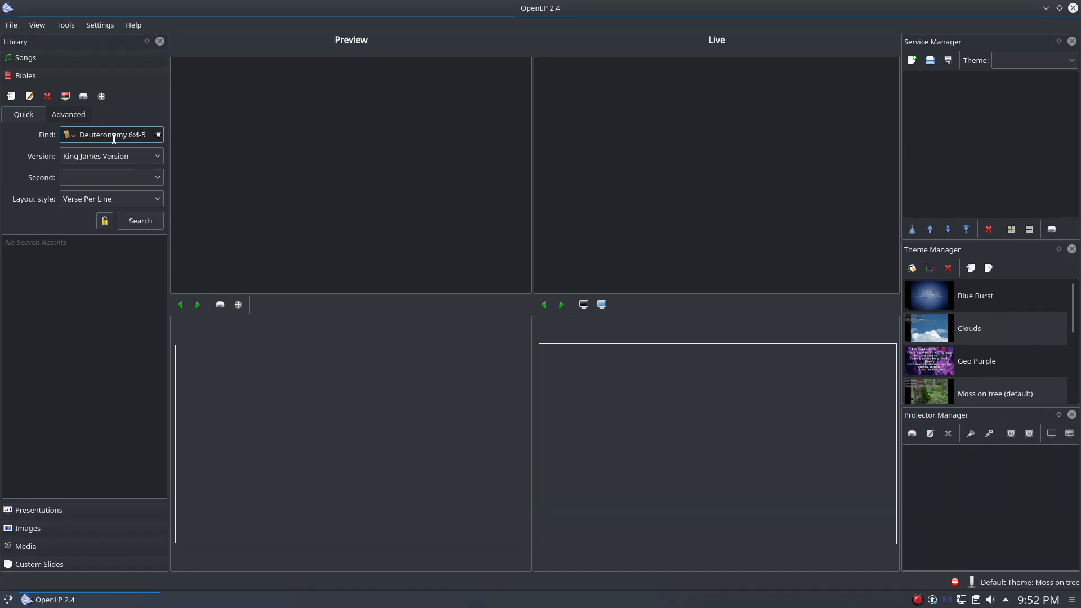
pyautogui.click(139, 221)
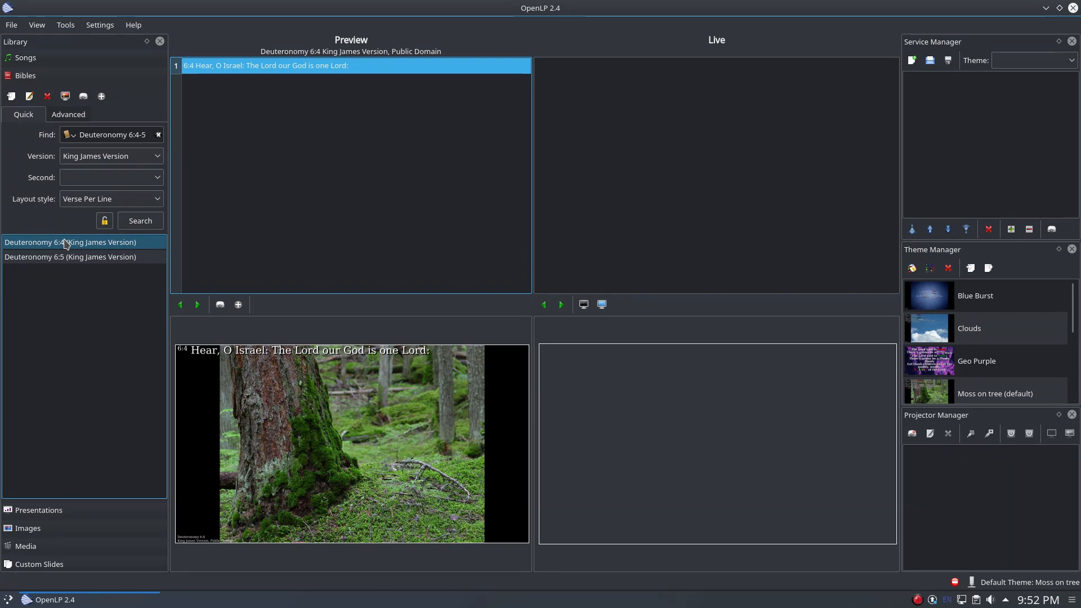
# Select both Deuteronomy 6:4-5 verses and add them to the service as one item.
pyautogui.click(70, 257)
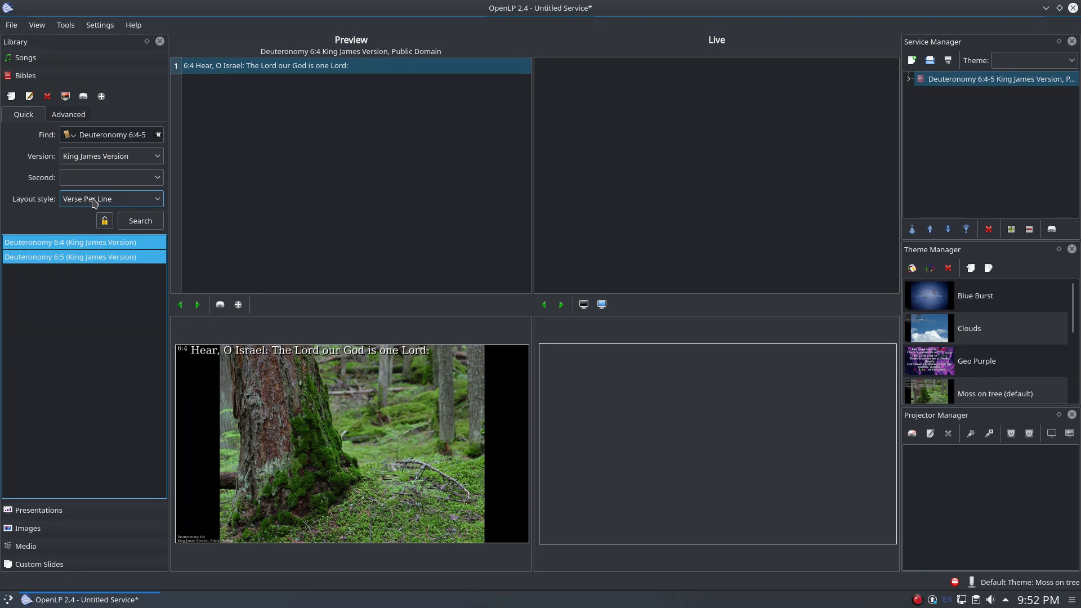
pyautogui.moveTo(104, 220)
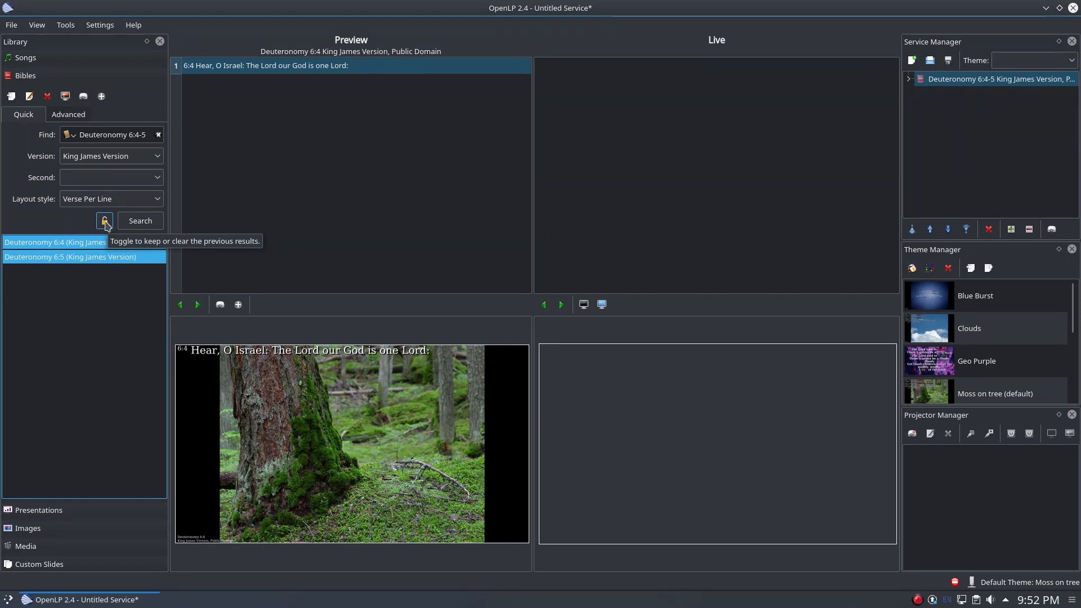
# Run a Text Search for 'adorn', listing eight verses from Isaiah 61:10 to Revelation 21:2.
pyautogui.click(68, 134)
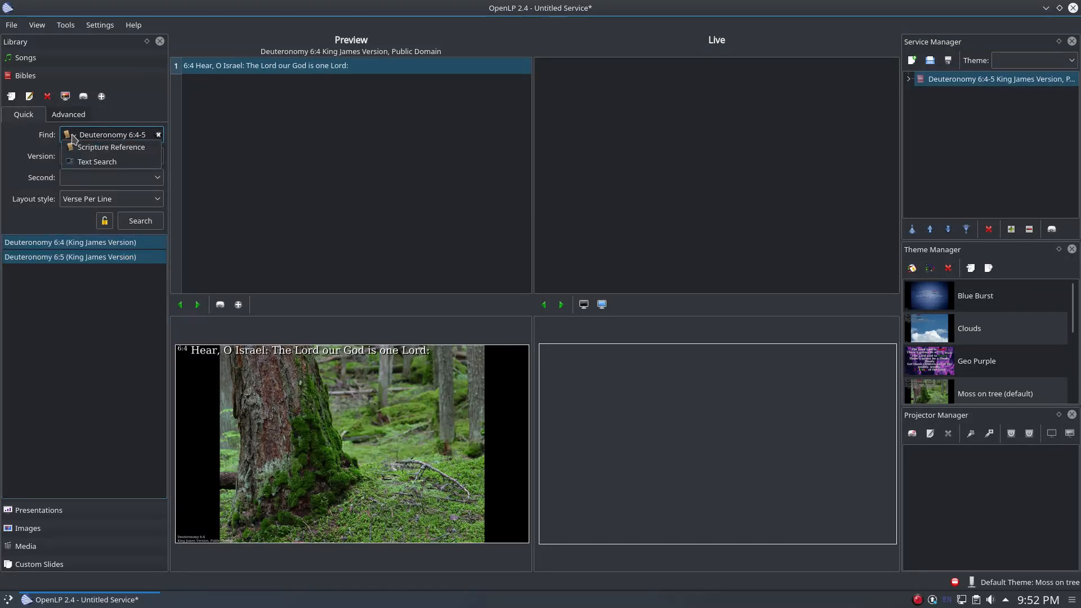
pyautogui.click(113, 146)
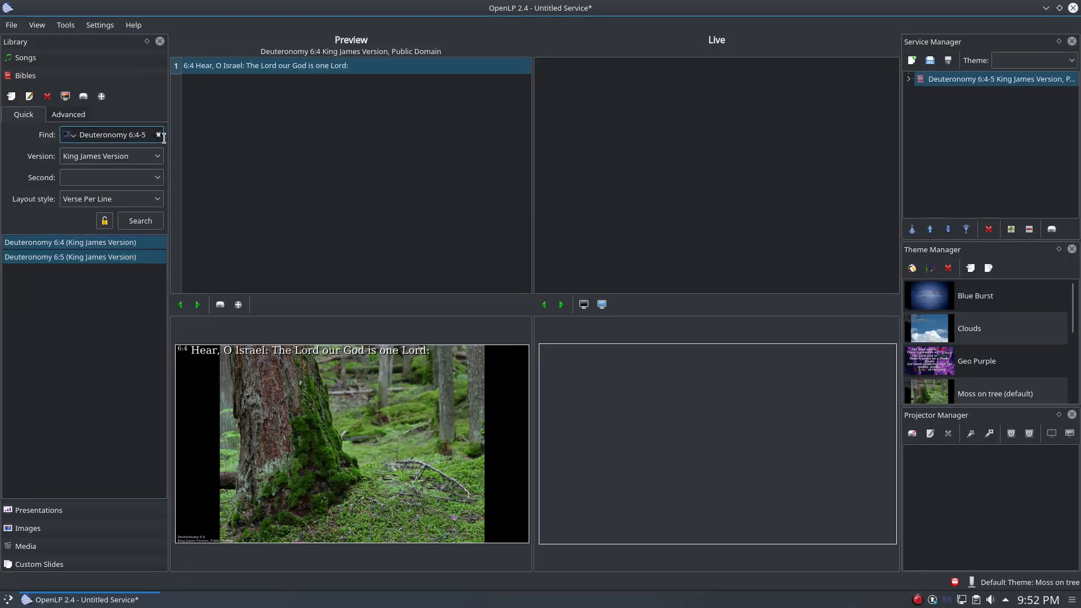
pyautogui.click(157, 134)
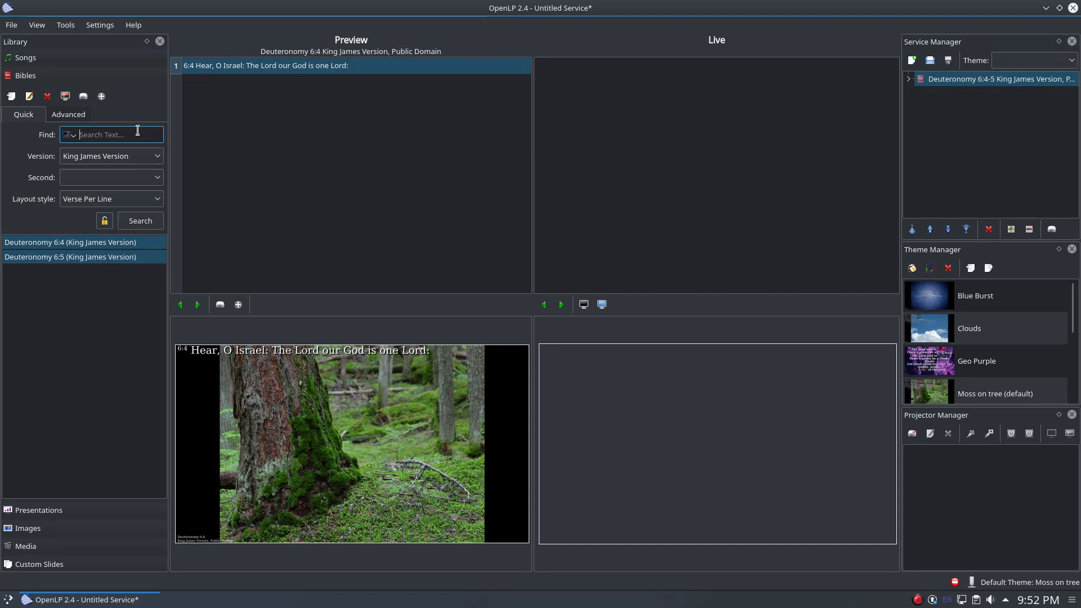
pyautogui.write('adorn')
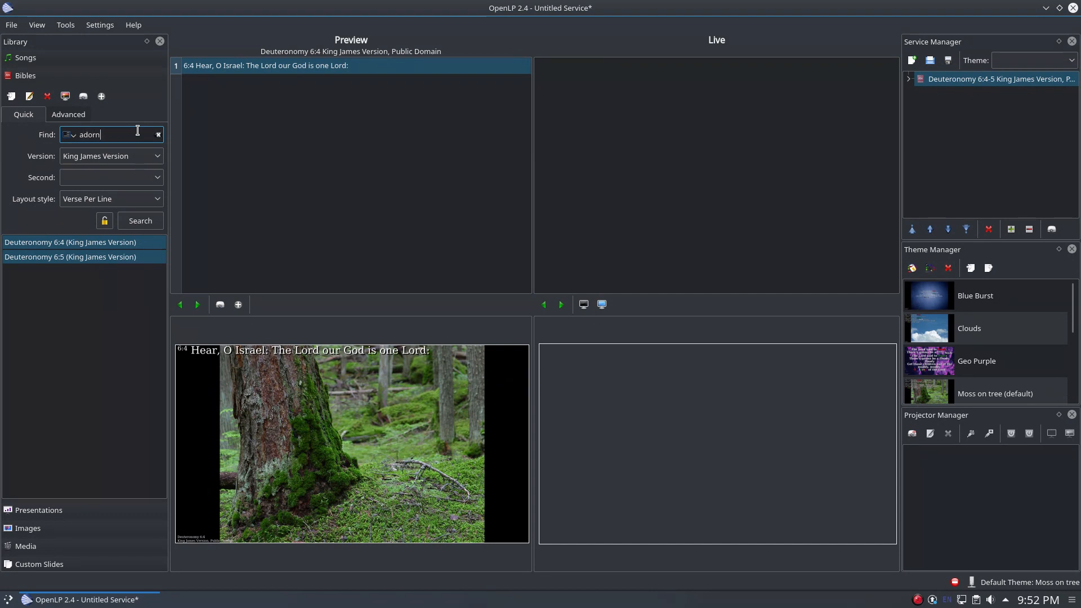
pyautogui.click(139, 221)
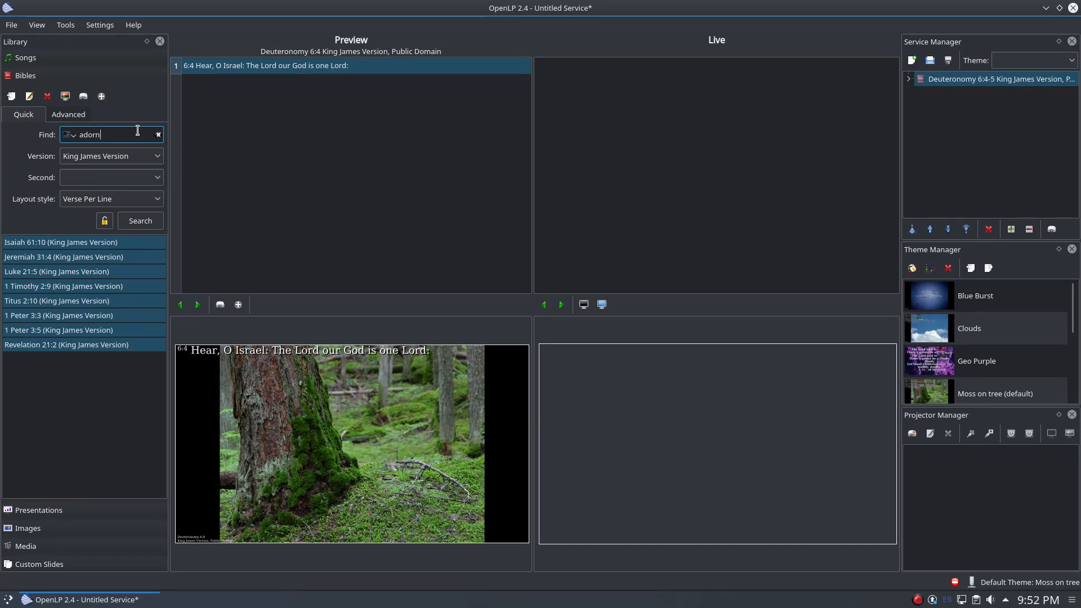
pyautogui.moveTo(324, 175)
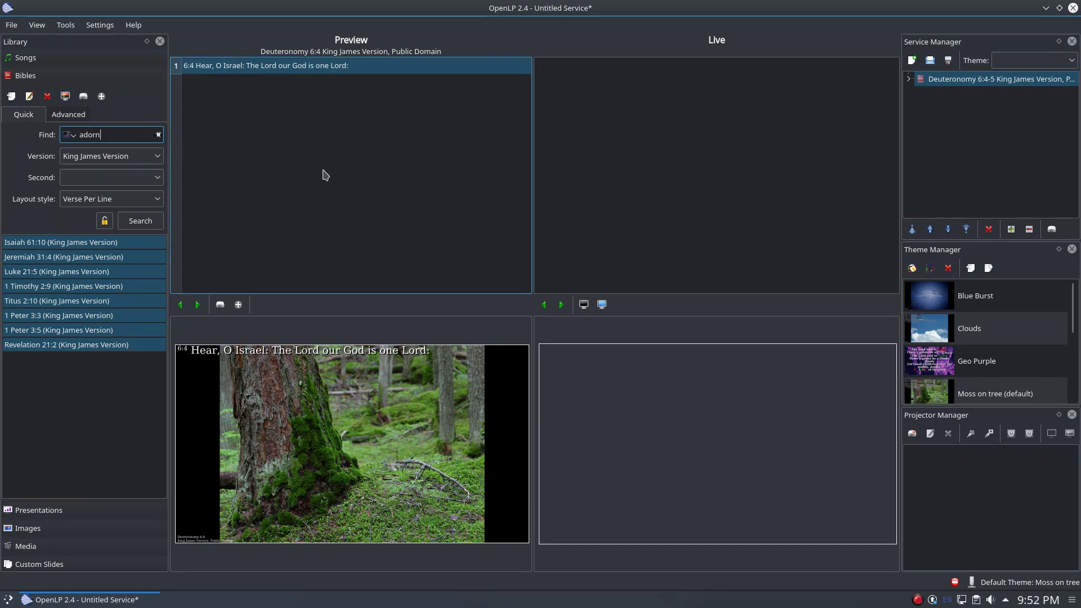